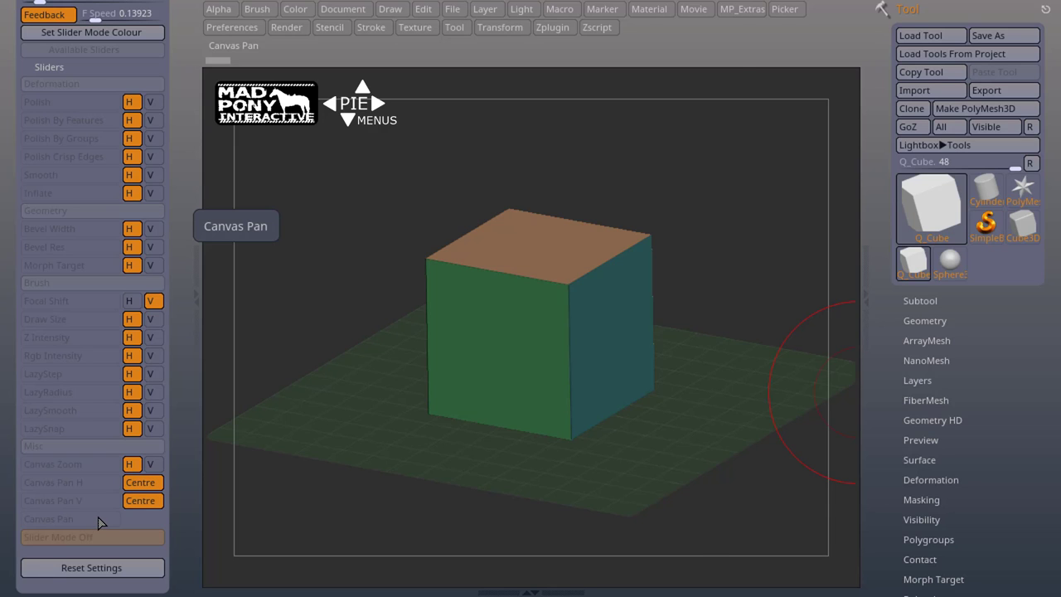
Step: Bring the Pie Menus 2 Way Menus section with the Set_L1–Set_L4 buttons into view
left_click(559, 8)
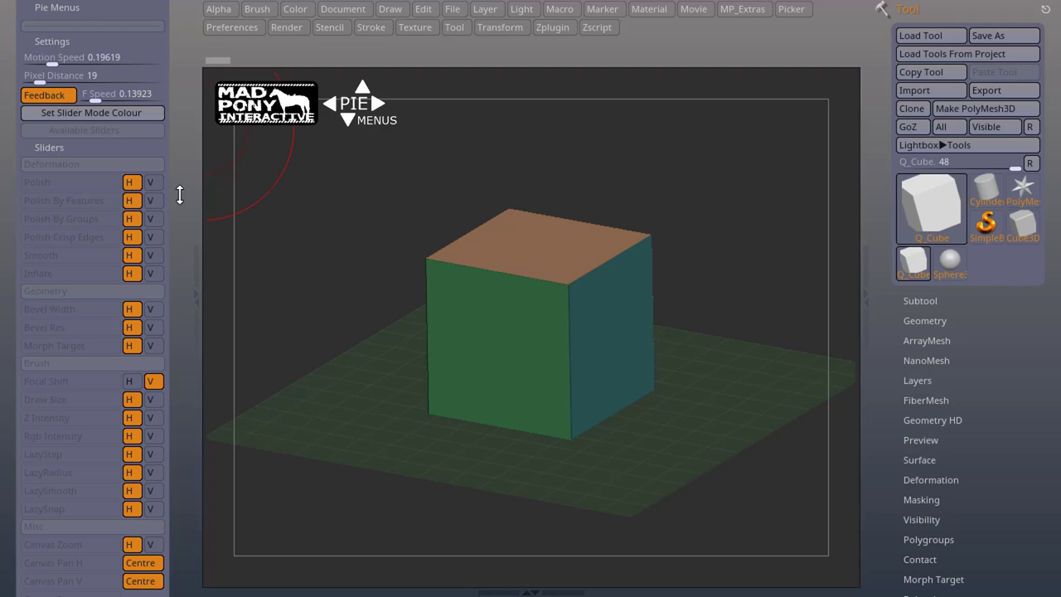
mouse_move(64, 237)
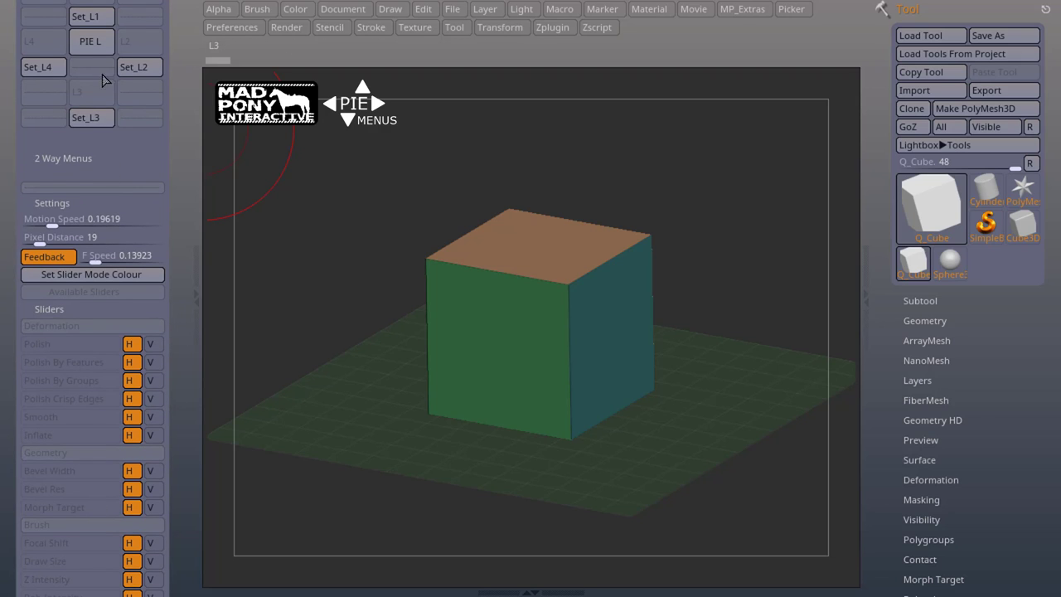
mouse_move(82, 561)
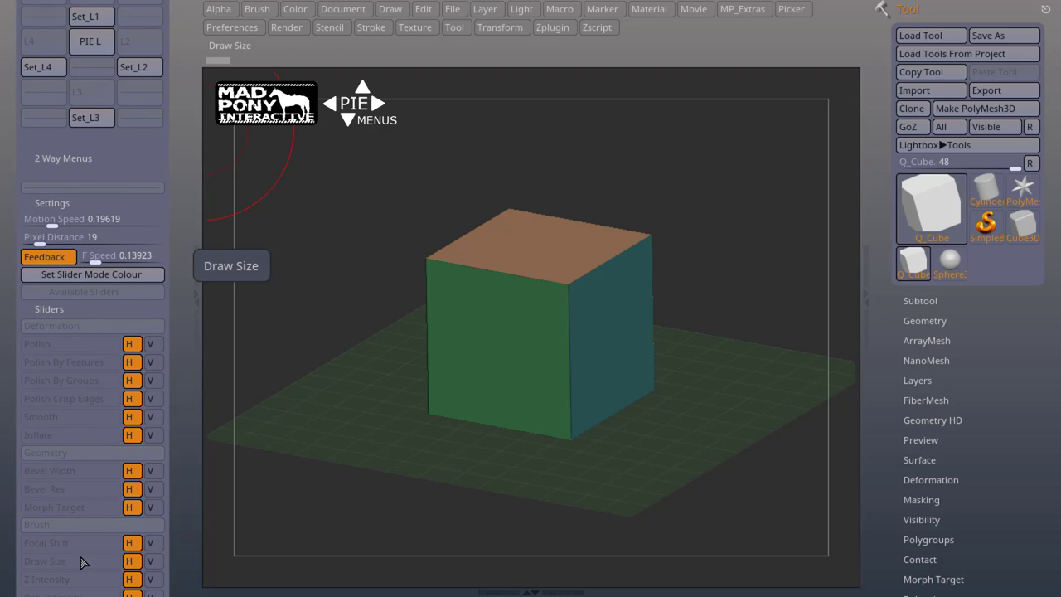
Step: Assign Focal Shift to two-way pie slot L1 and Draw Size to slot L2
left_click(91, 16)
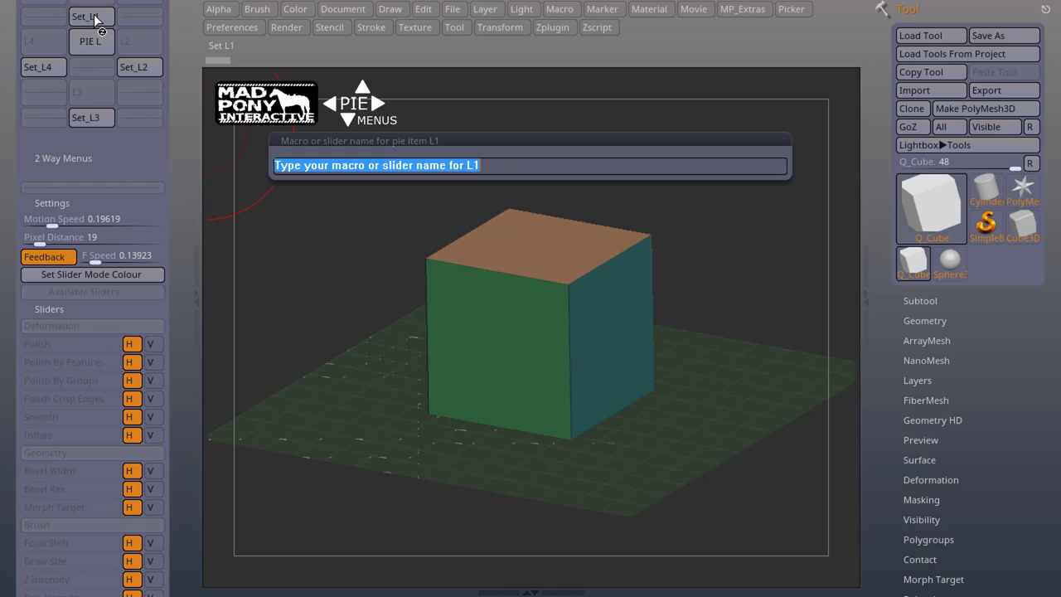
mouse_move(265, 370)
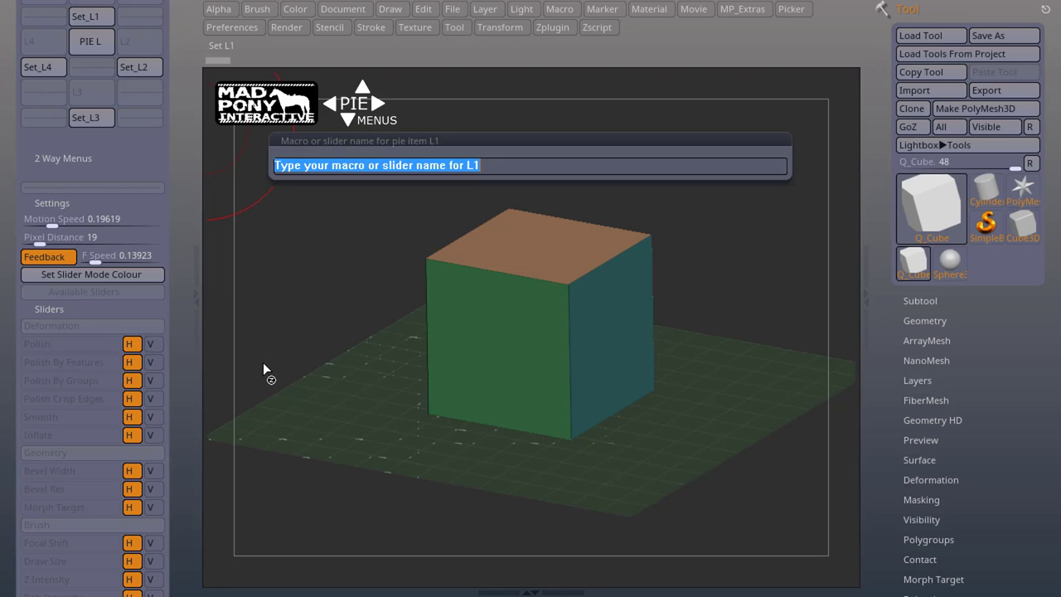
type("Focal S")
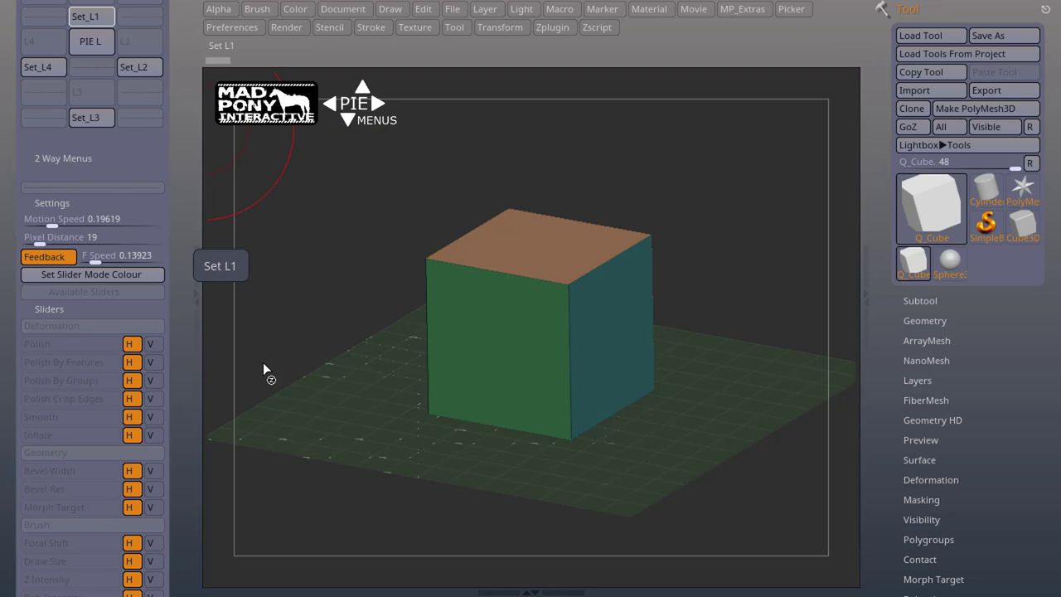
left_click(134, 66)
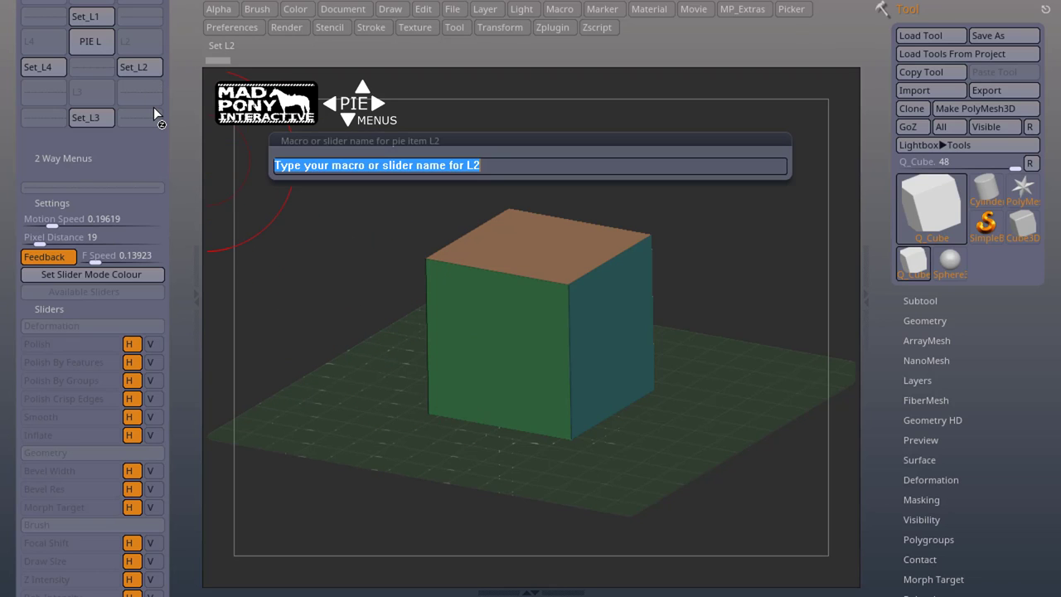
type("Draw")
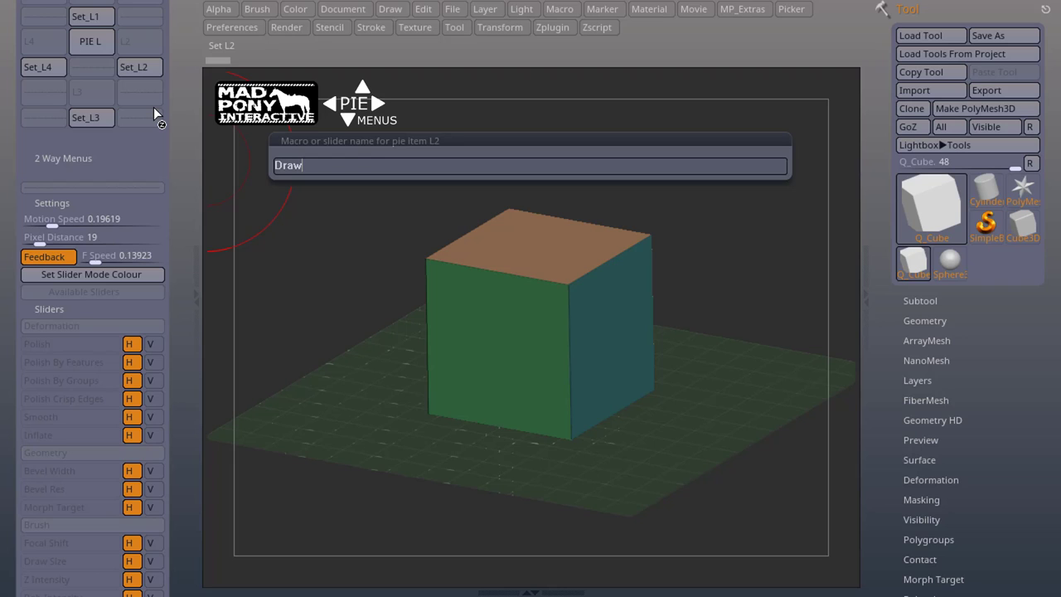
type("Size")
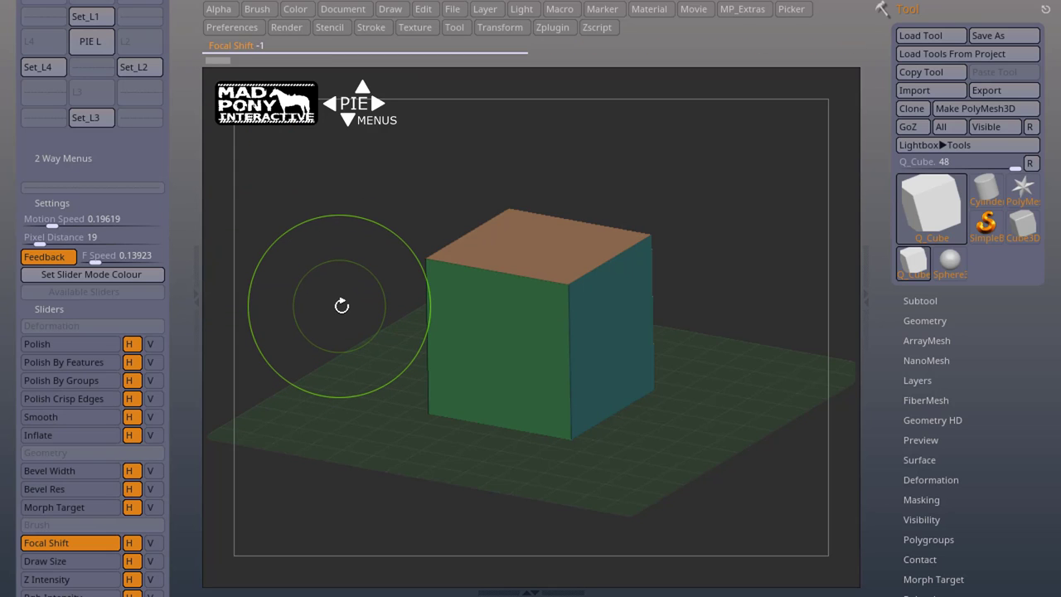
Step: Drag the two-way pie slider to lower Focal Shift and bring Draw Size to 57
left_click_drag(342, 305, 382, 255)
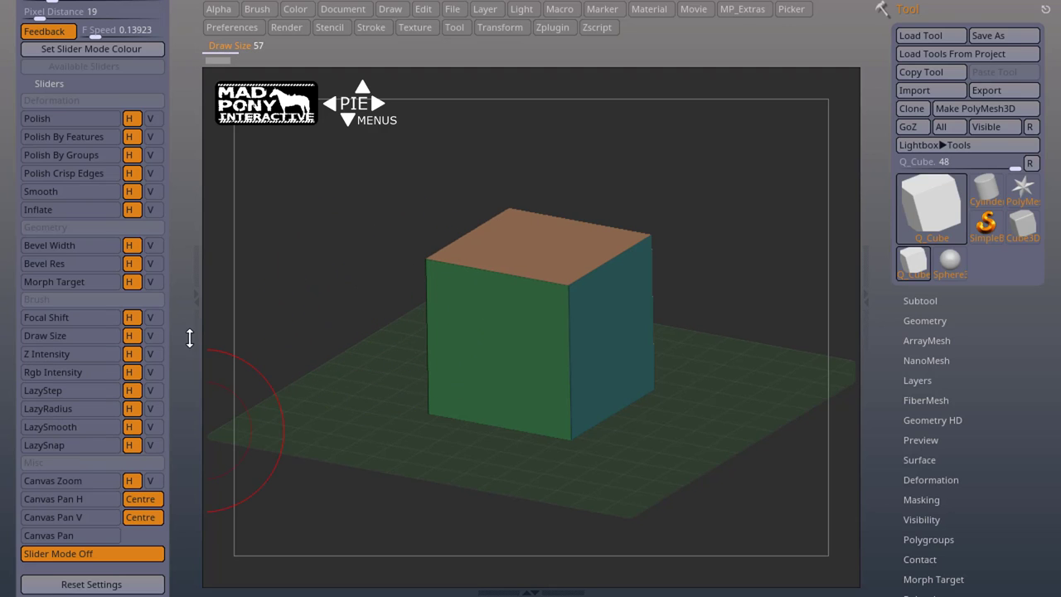
mouse_move(151, 241)
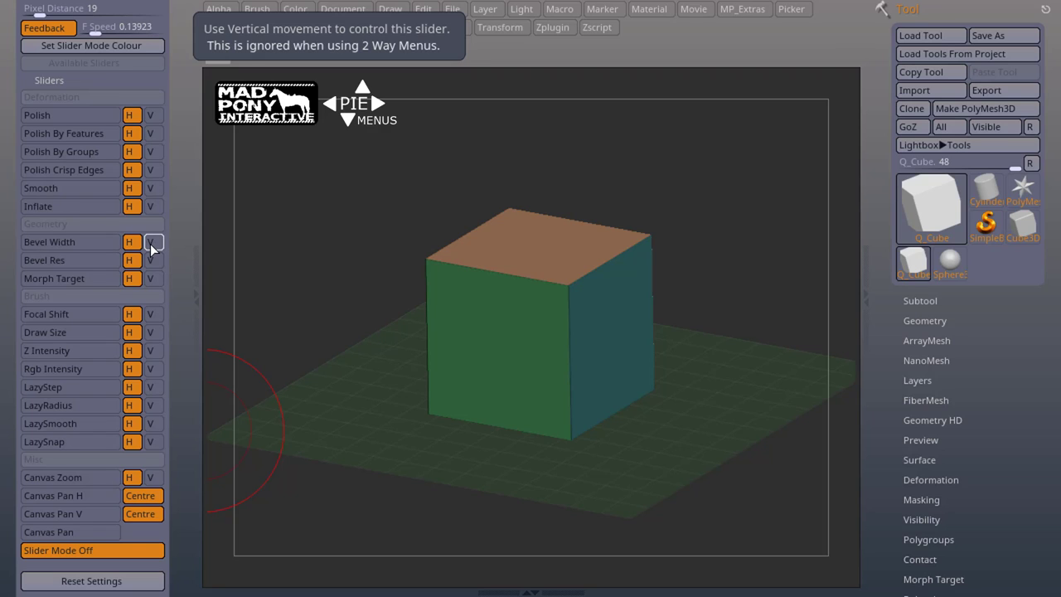
mouse_move(130, 314)
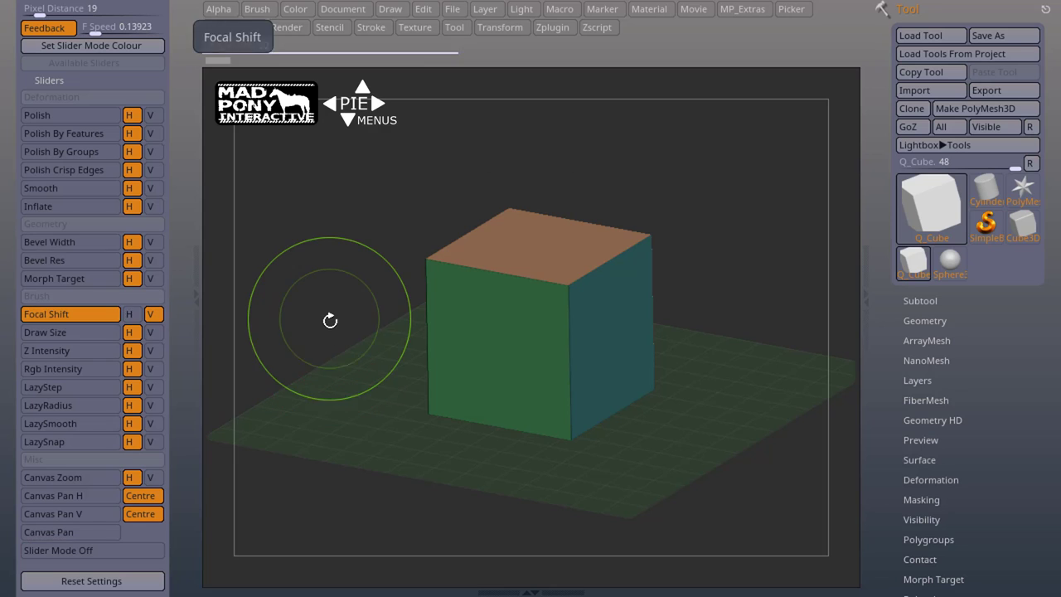
Step: Adjust Focal Shift by vertical dragging with the pie slider, returning it to 0
left_click_drag(330, 321, 334, 311)
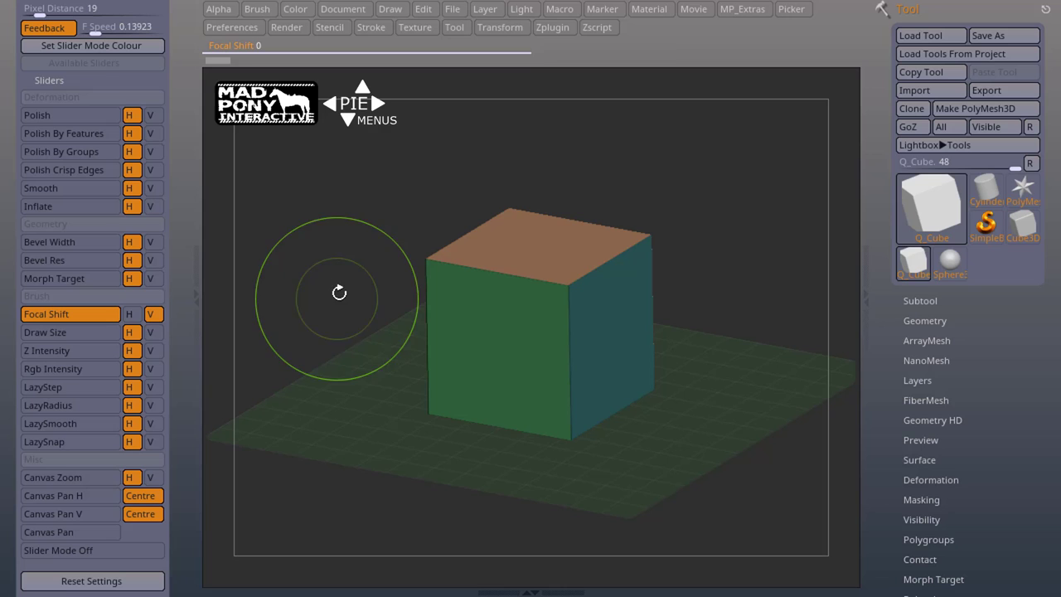
left_click_drag(339, 292, 341, 304)
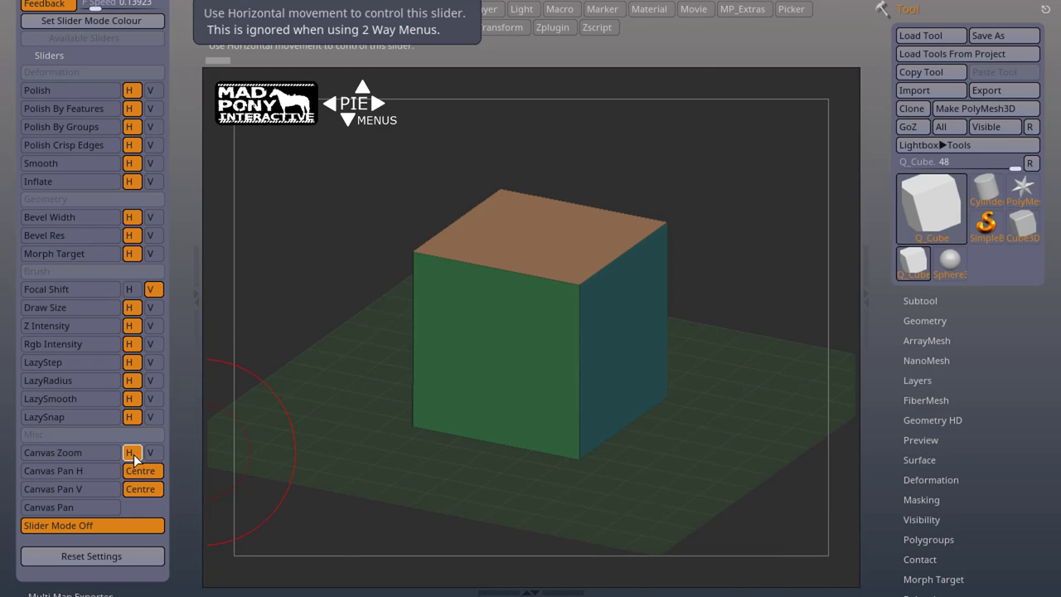
mouse_move(151, 451)
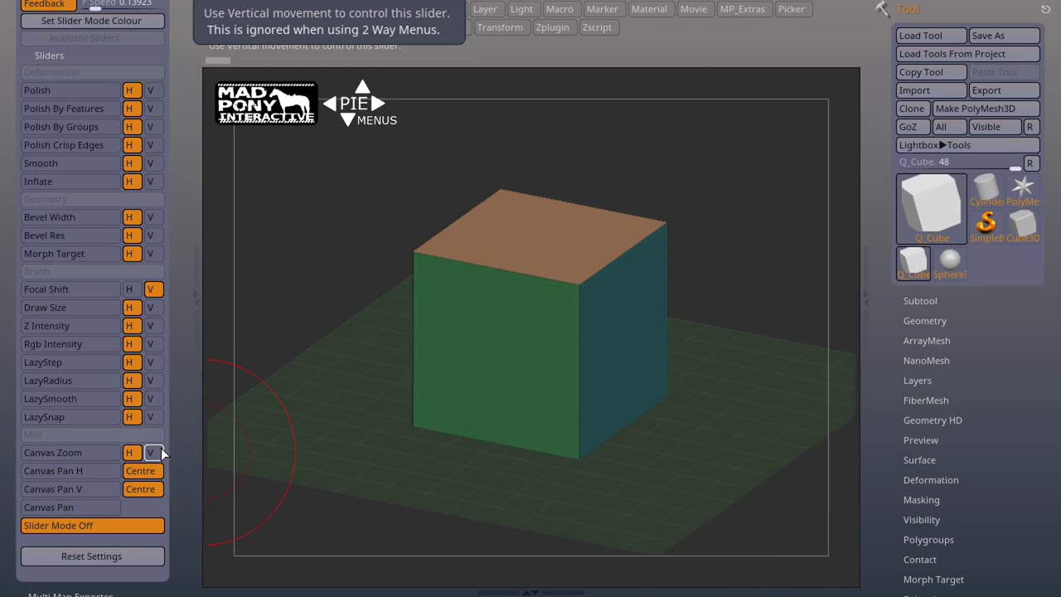
mouse_move(140, 470)
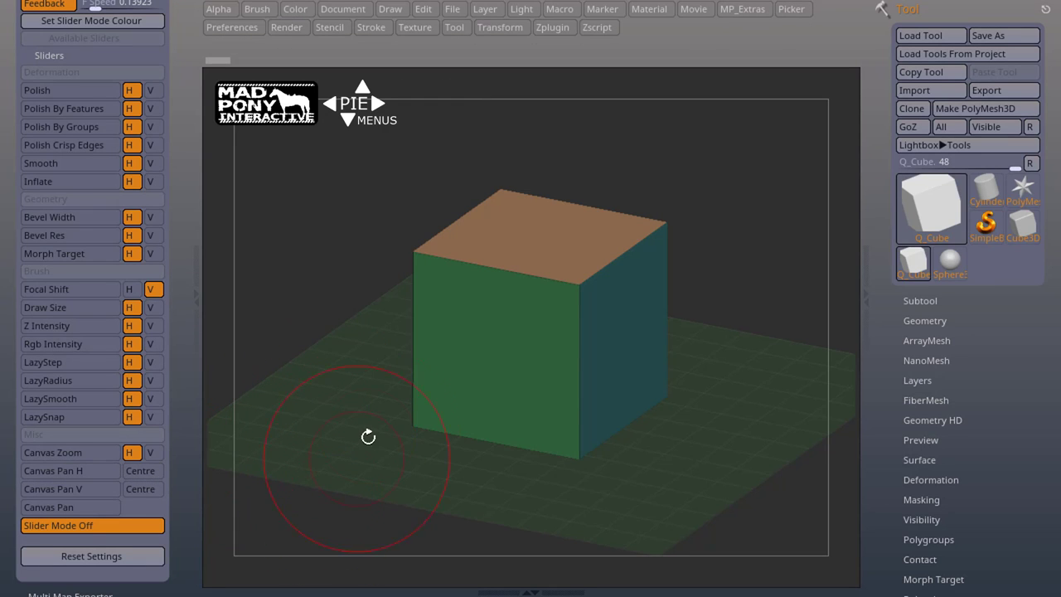
Step: Pan the cube sideways with Canvas Pan H, enable its Centre option, and pan again
left_click_drag(368, 435, 479, 369)
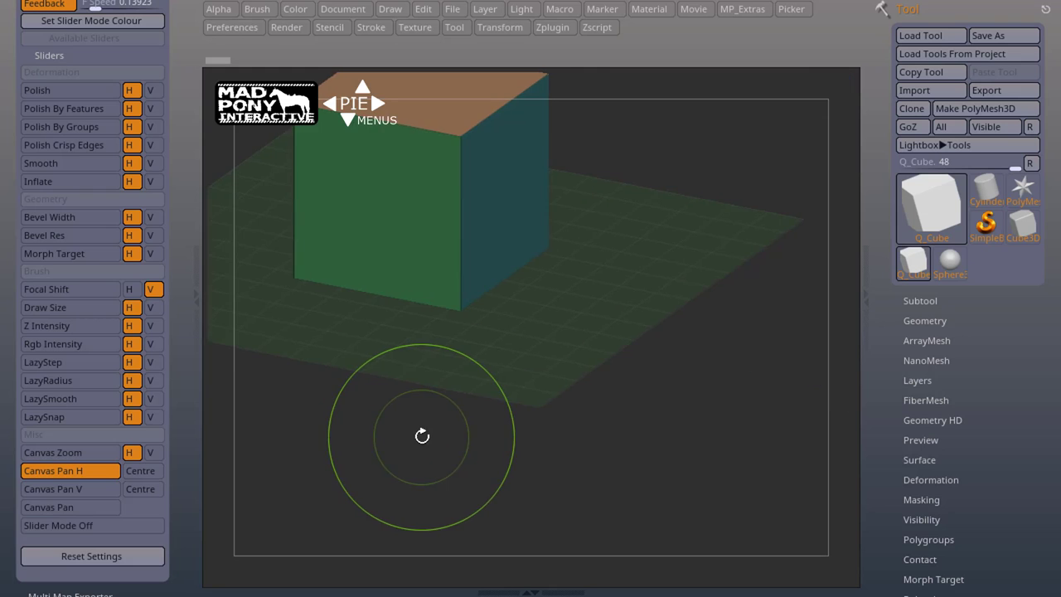
left_click_drag(422, 435, 493, 433)
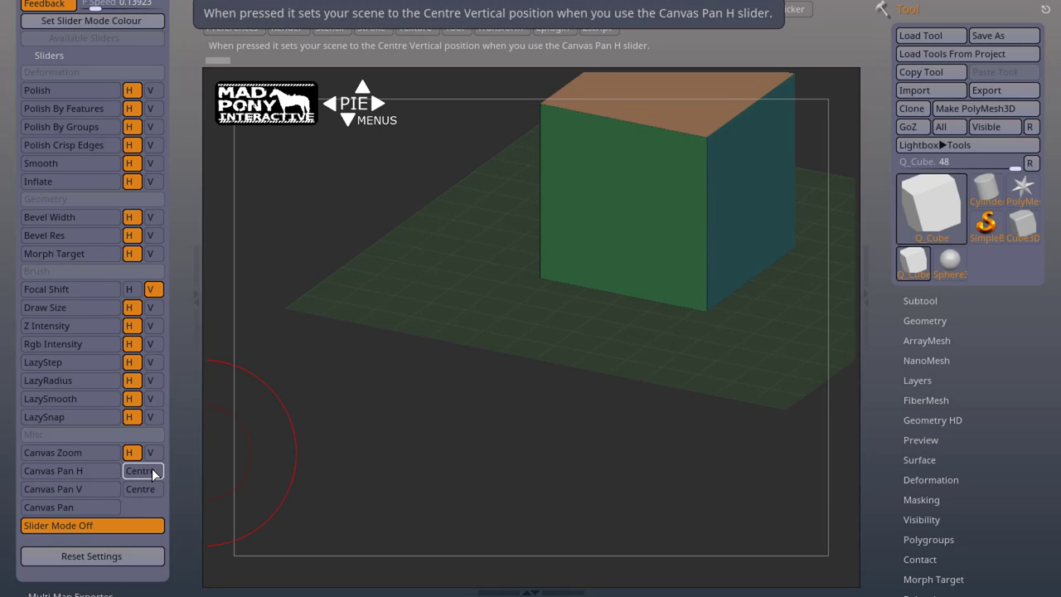
left_click(142, 469)
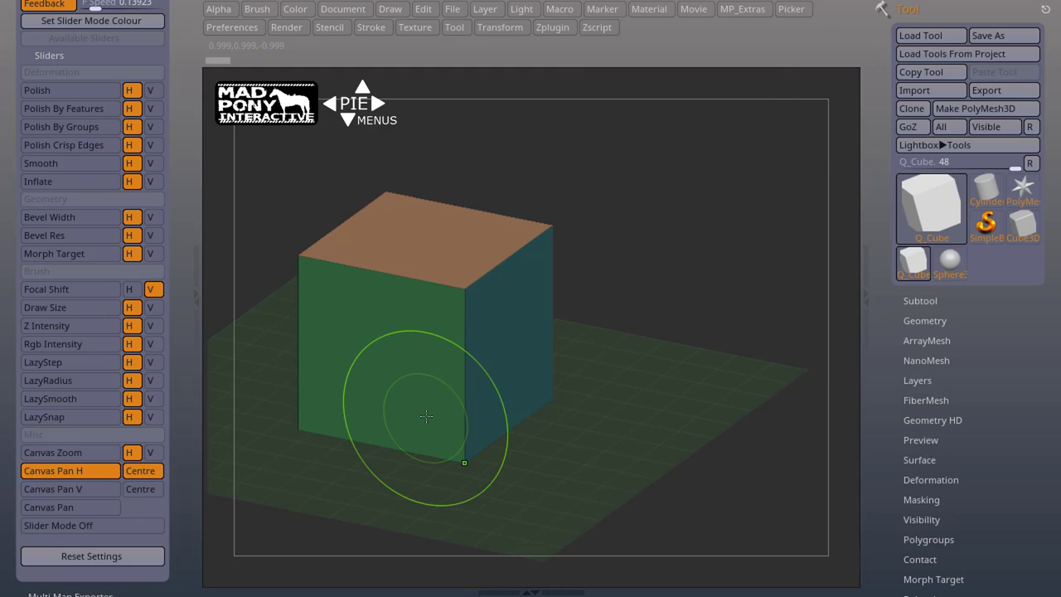
left_click_drag(425, 416, 549, 422)
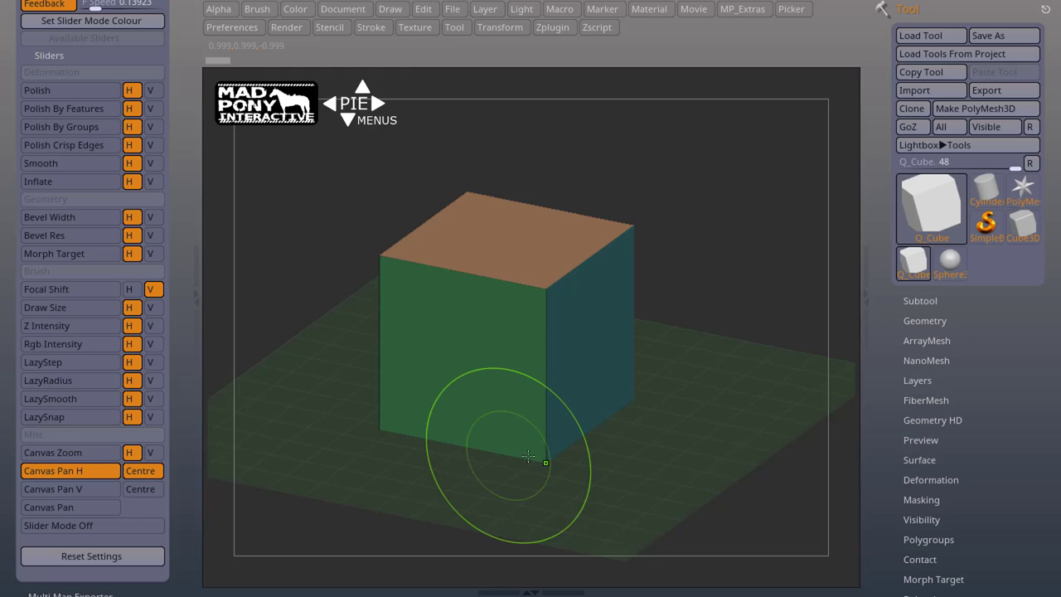
left_click_drag(528, 456, 592, 481)
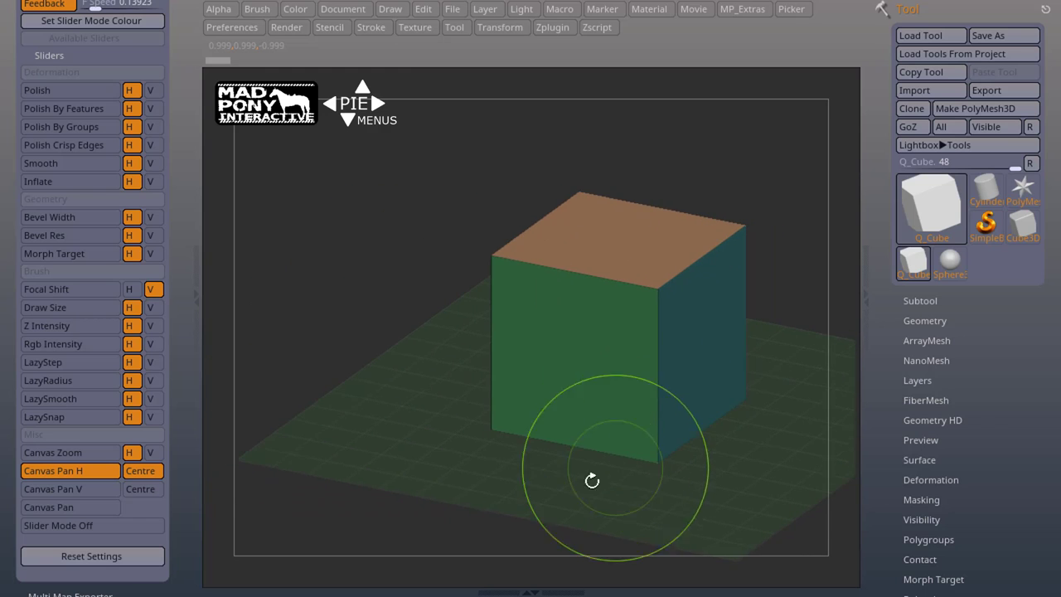
left_click(66, 488)
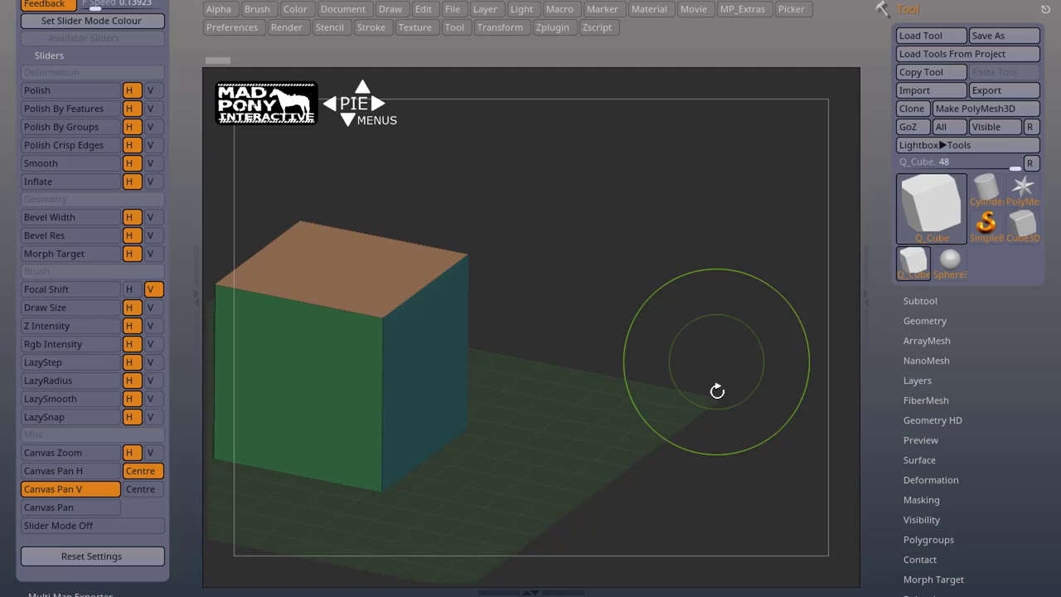
Step: Pan vertically with Canvas Pan V before and after centring, then turn slider mode off
left_click_drag(716, 392, 683, 300)
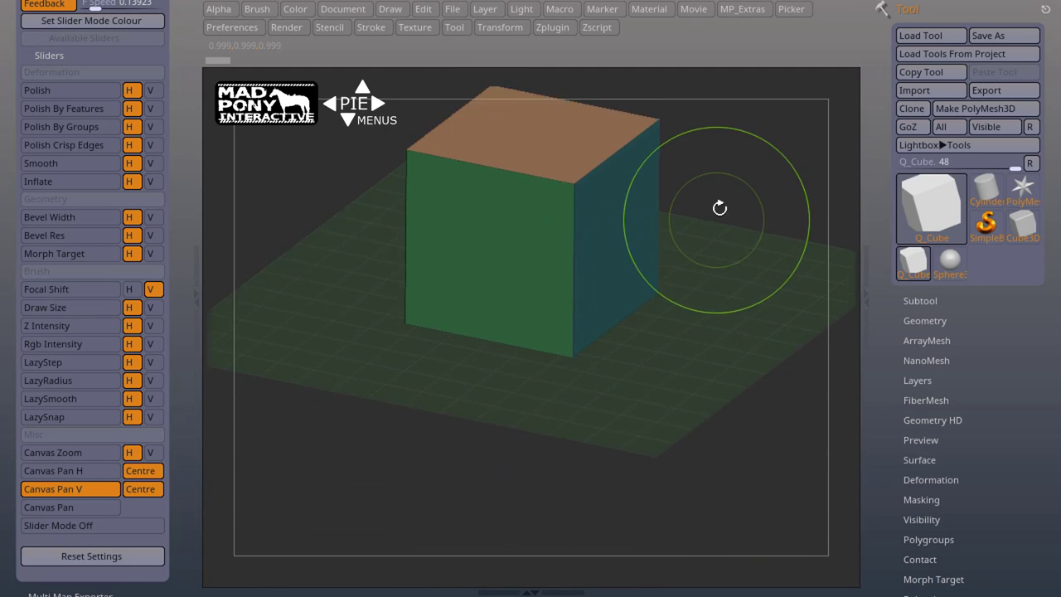
left_click_drag(719, 207, 728, 237)
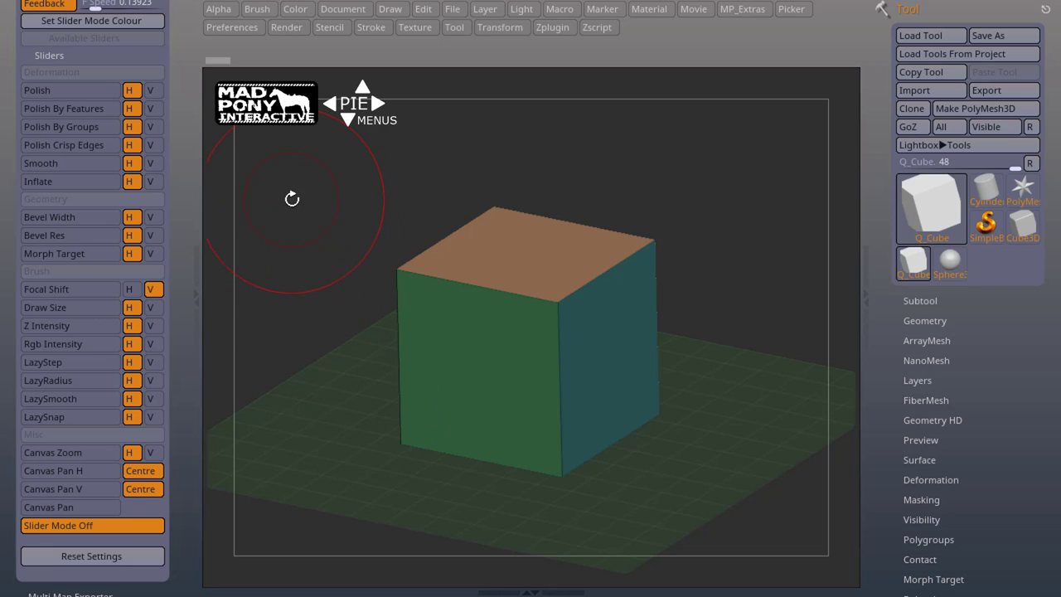
left_click(295, 9)
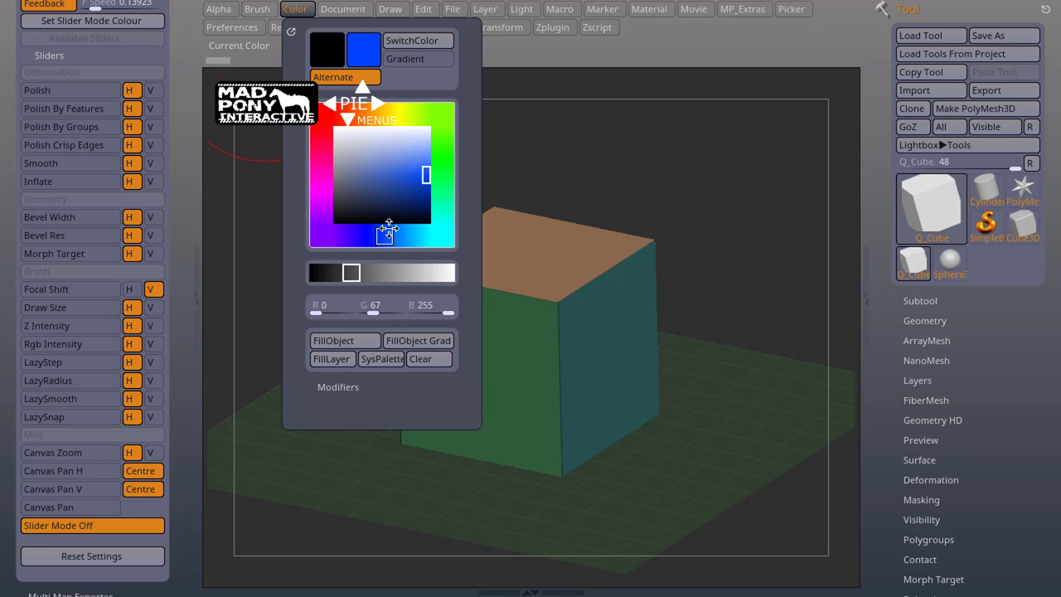
Step: Pick a blue active colour and set it as the slider mode colour
left_click(296, 9)
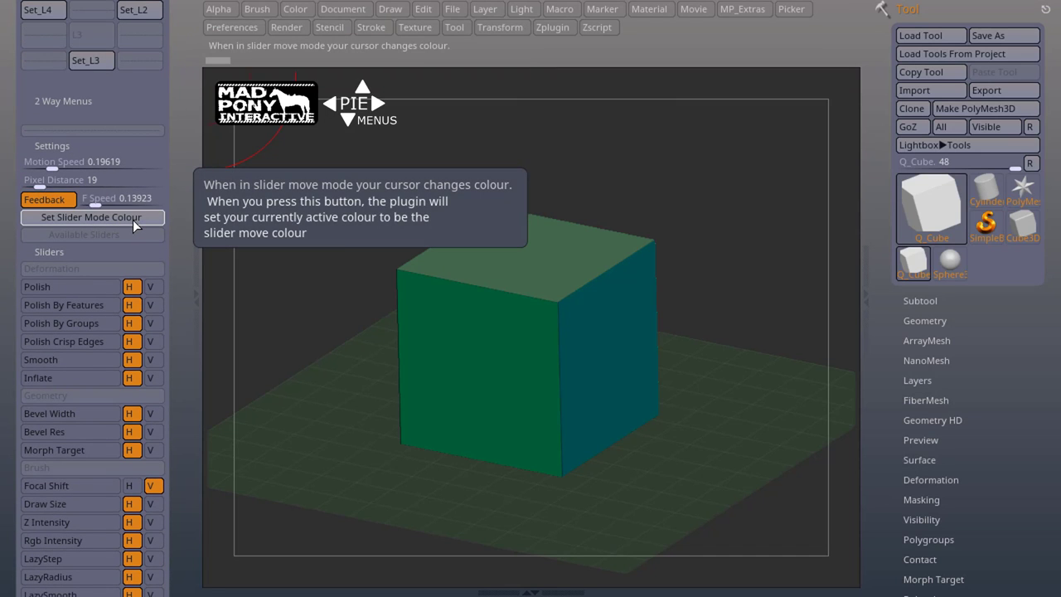
left_click(91, 216)
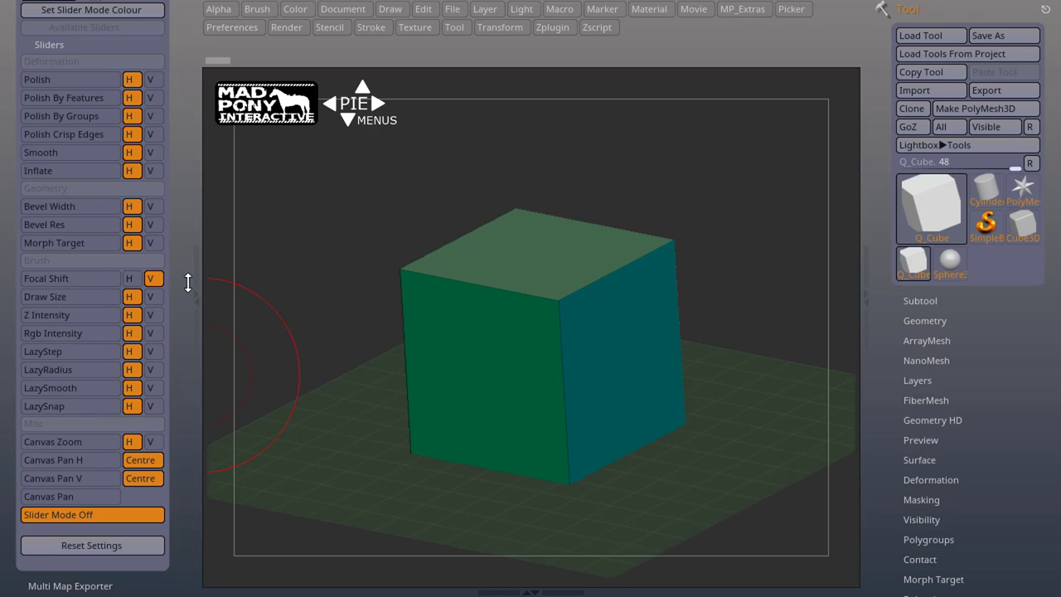
mouse_move(152, 225)
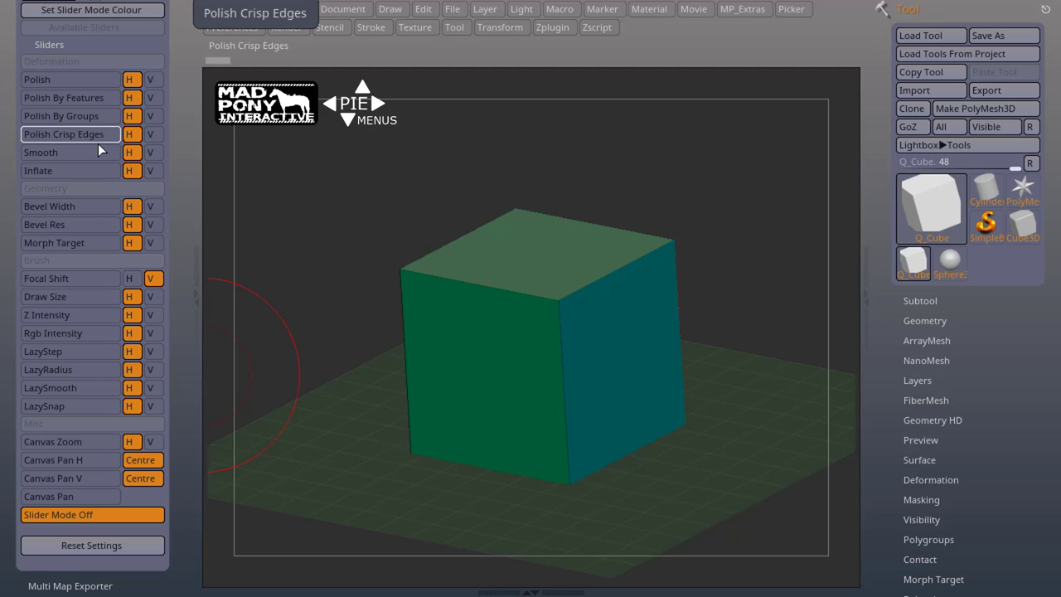
Step: Raise Deformation > Polish, then drag the Polish pie slider to round the cube's edges
left_click(54, 243)
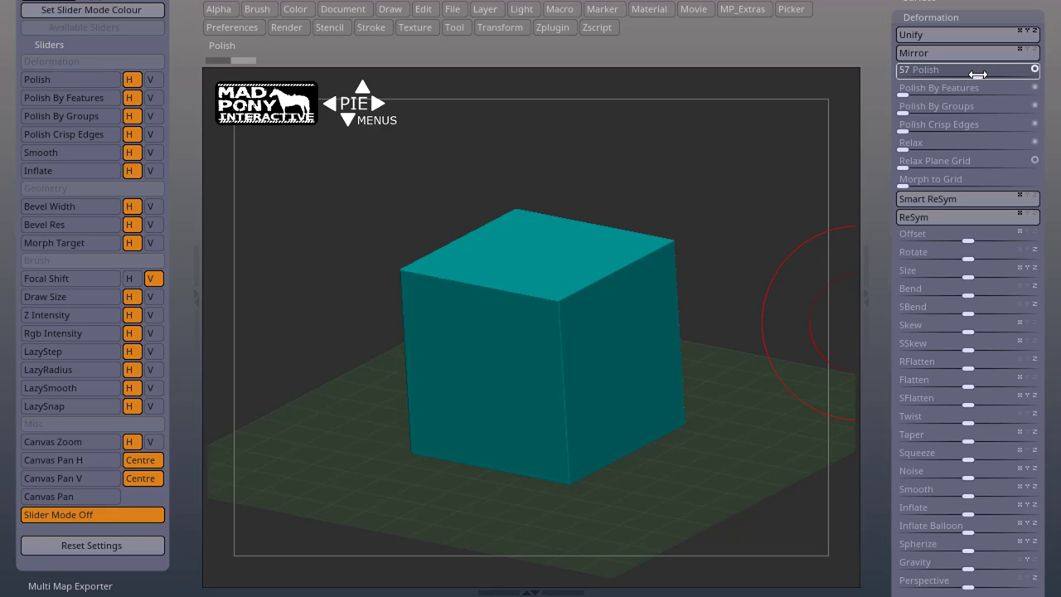
left_click_drag(978, 70, 903, 70)
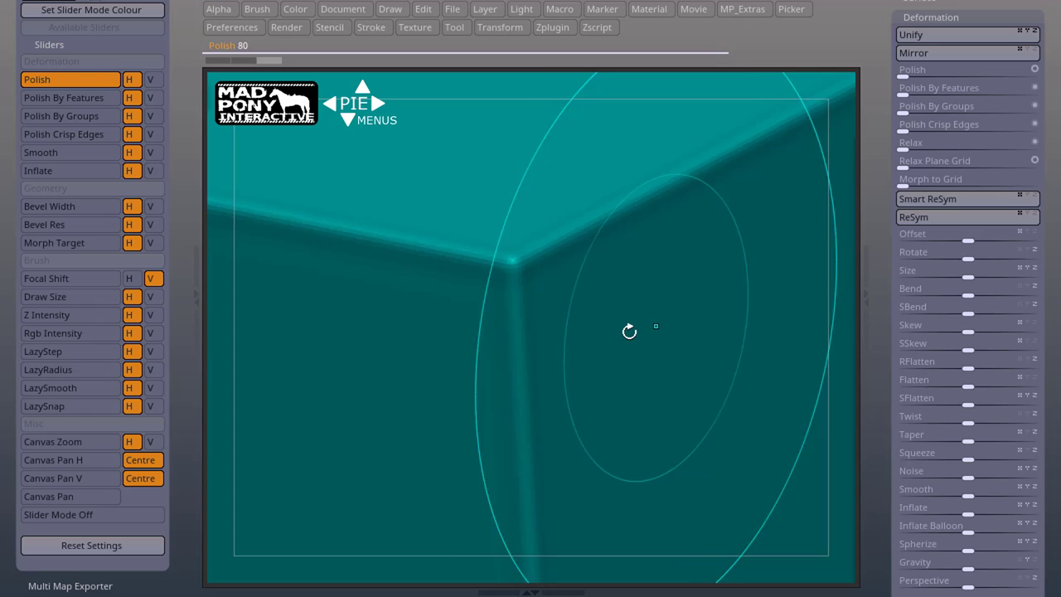
left_click_drag(629, 331, 691, 322)
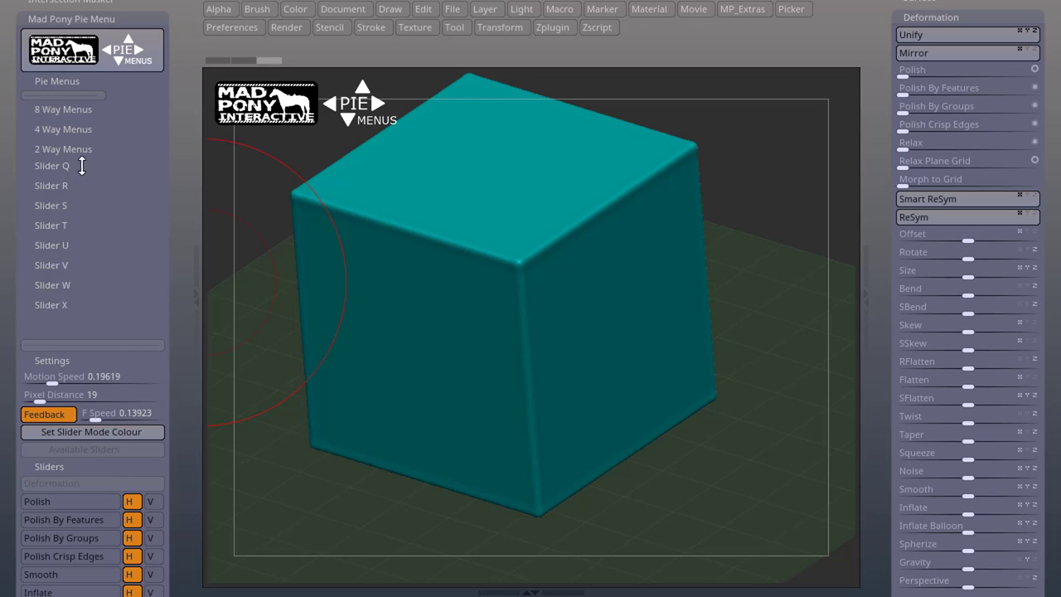
Step: Review the Slider Q, R and S presets, then pan and zoom the cube with Slider Q
left_click(52, 164)
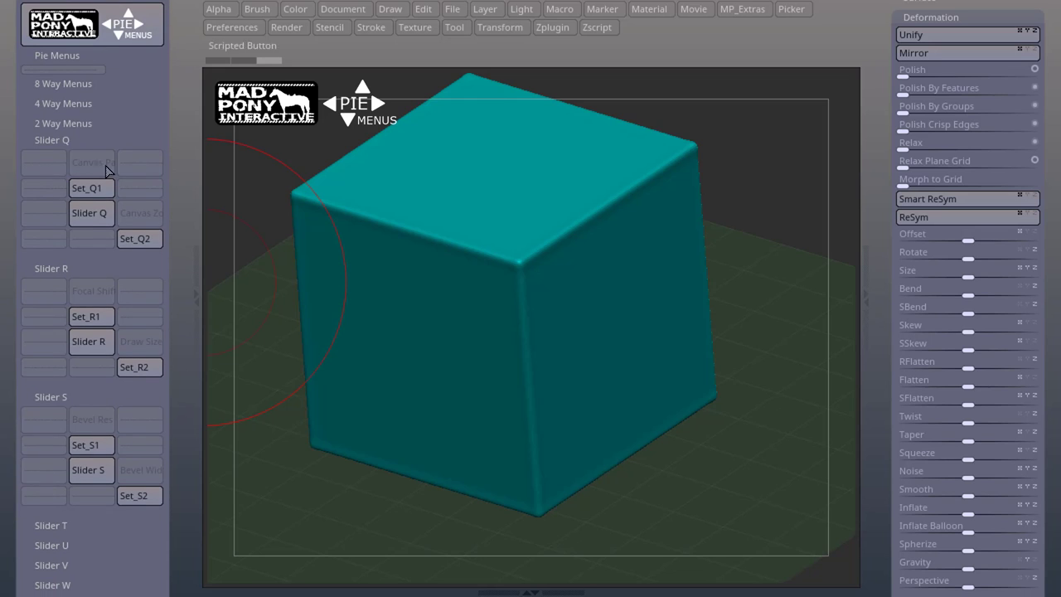
mouse_move(65, 391)
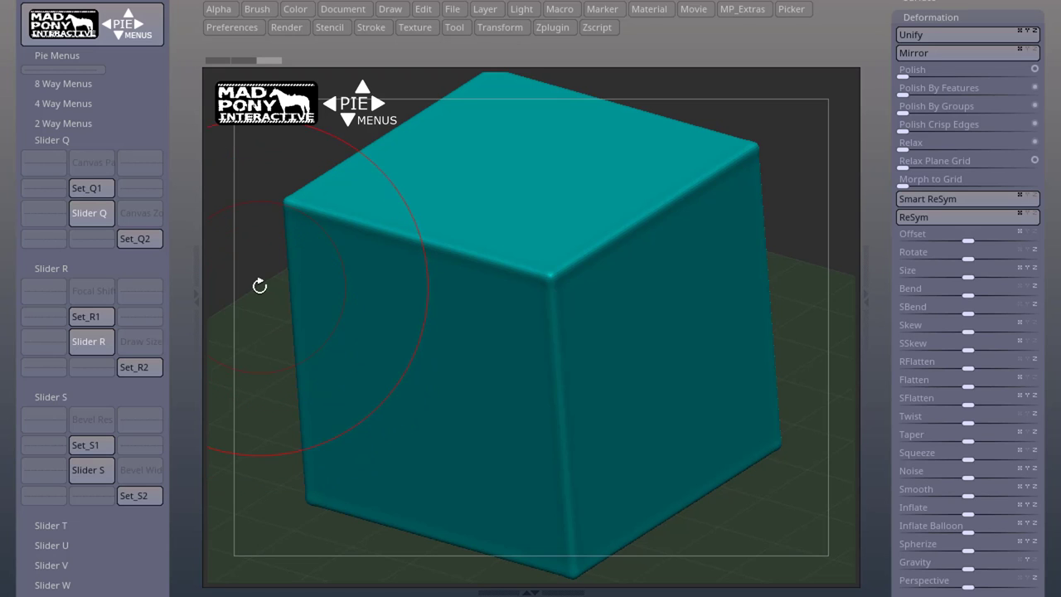
mouse_move(89, 213)
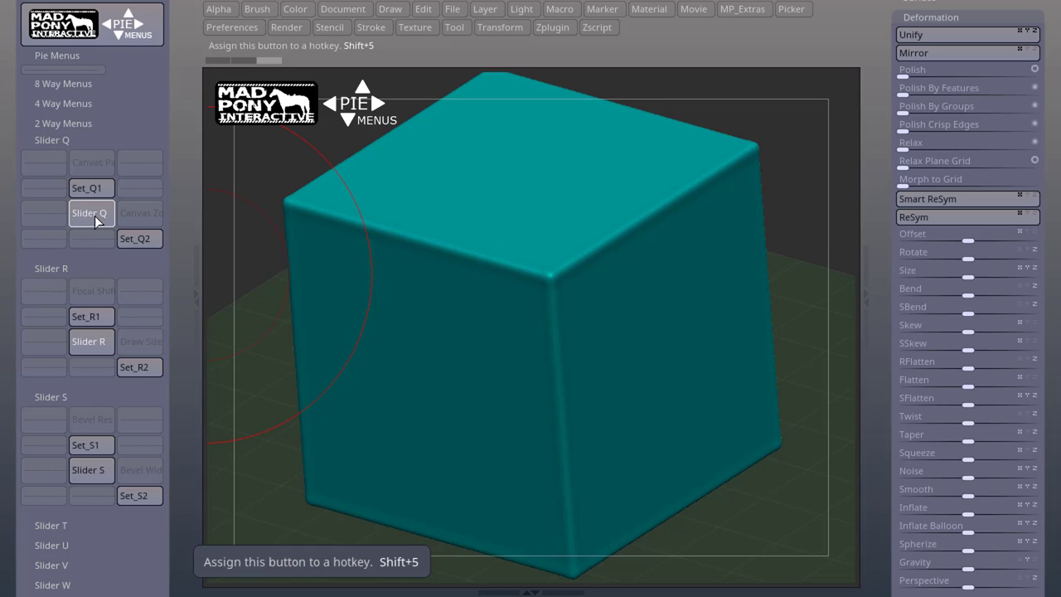
mouse_move(91, 166)
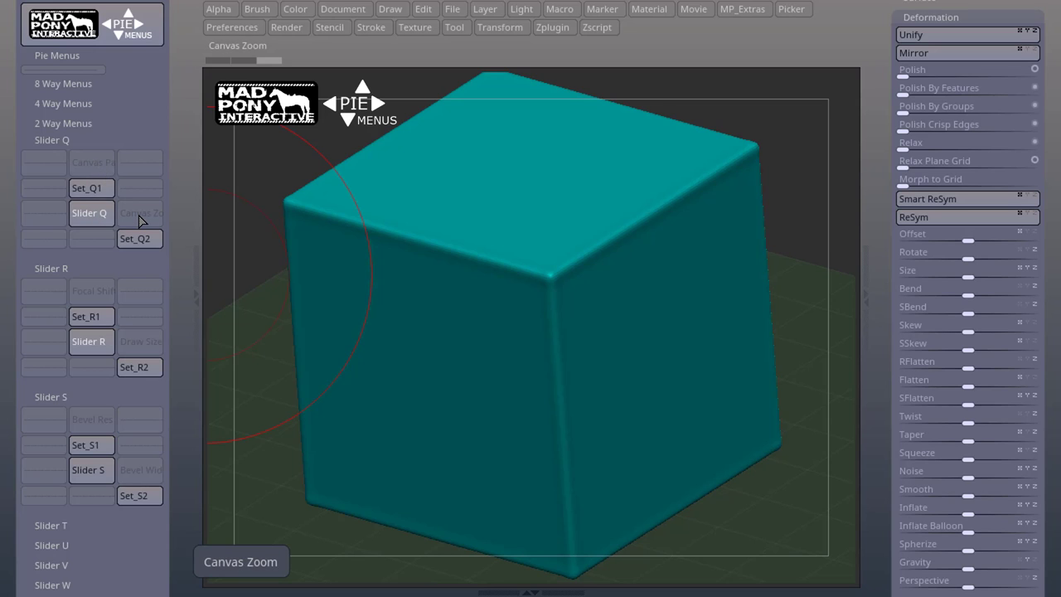
mouse_move(164, 228)
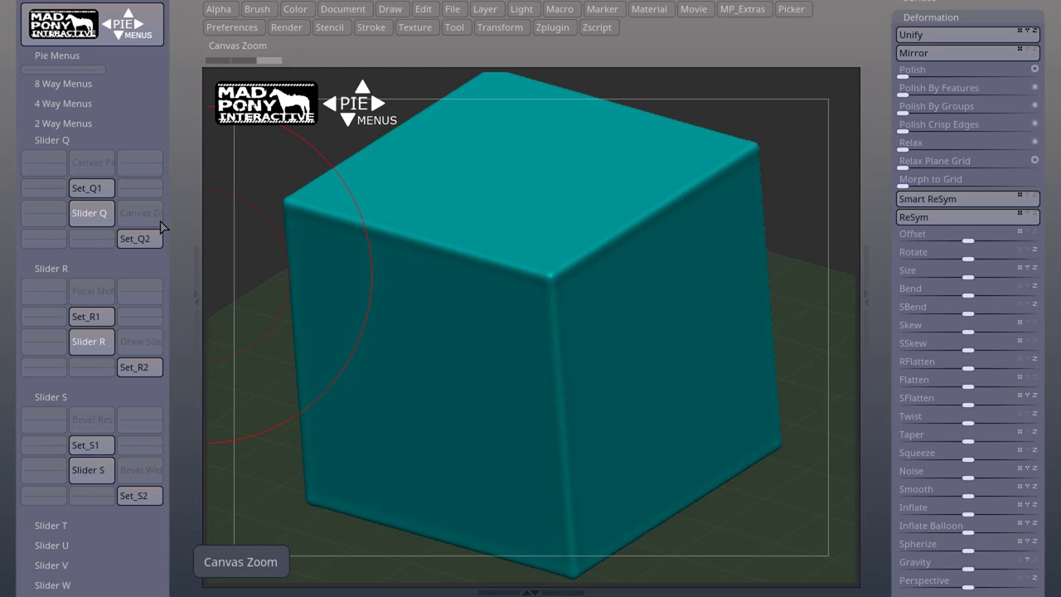
scroll("down", 3)
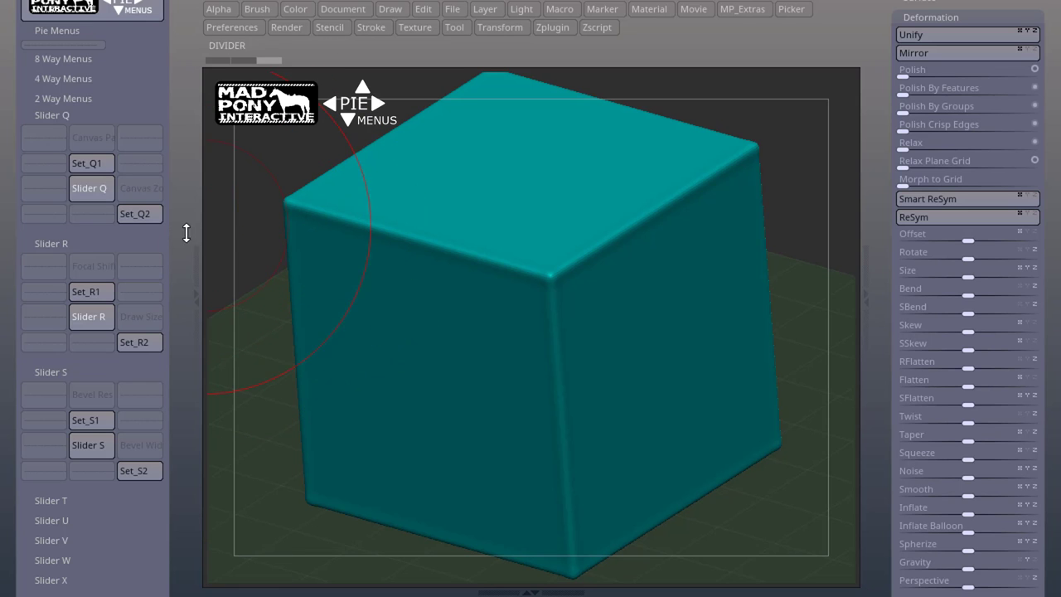
mouse_move(90, 188)
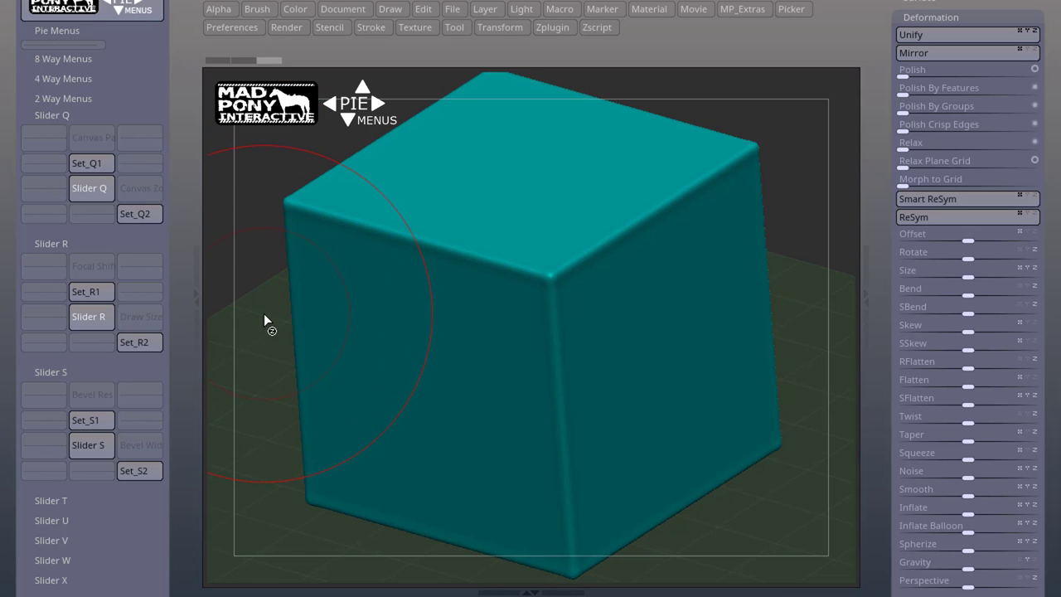
left_click_drag(266, 320, 228, 316)
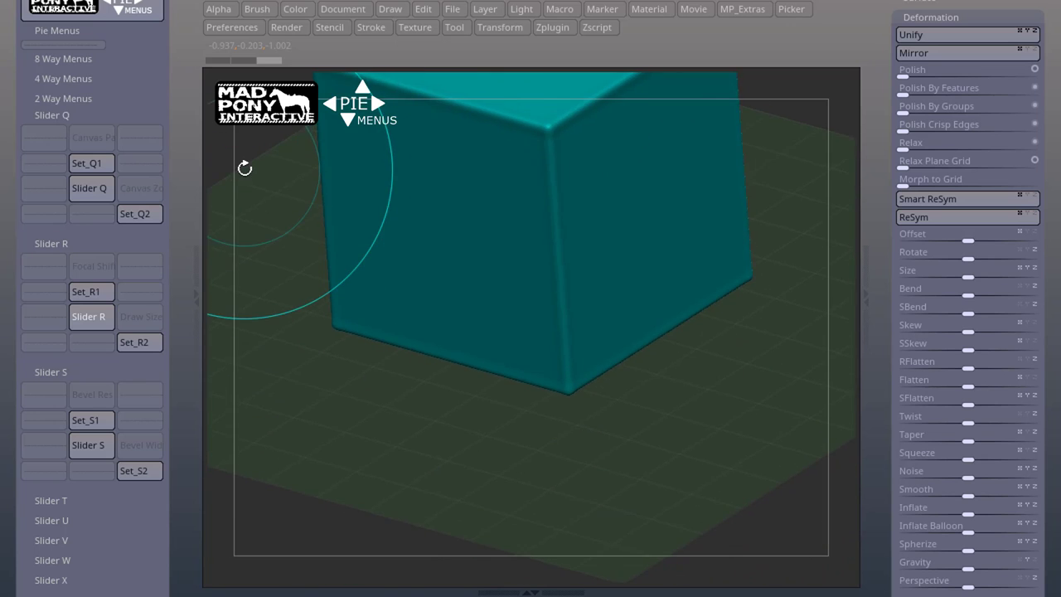
left_click_drag(245, 167, 260, 421)
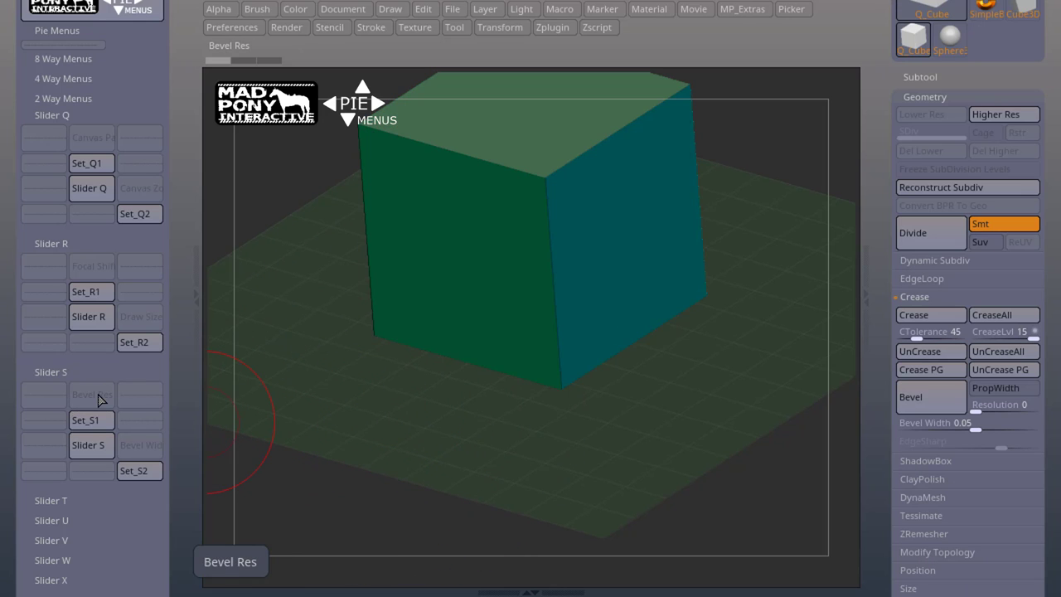
Step: Select the Slider S preset and drag on the canvas to raise Bevel Width to 0.39204
left_click(85, 420)
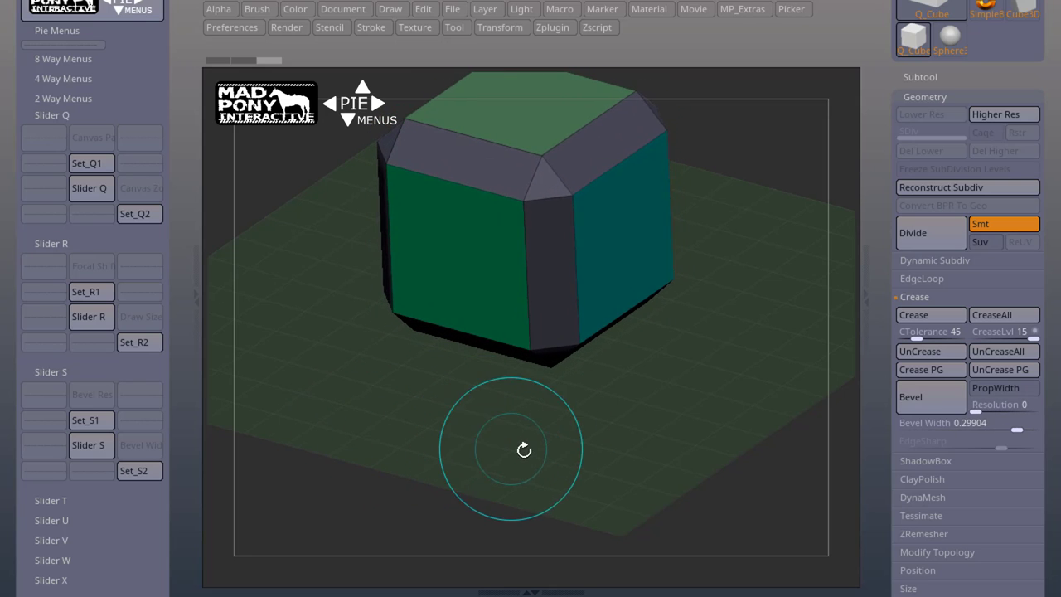
left_click_drag(523, 449, 586, 445)
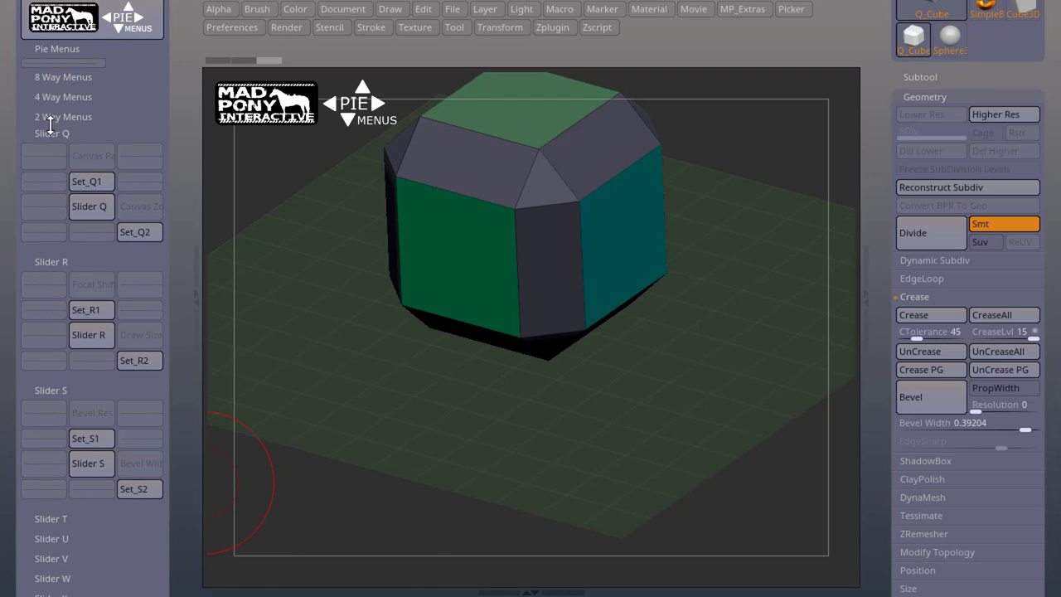
mouse_move(89, 208)
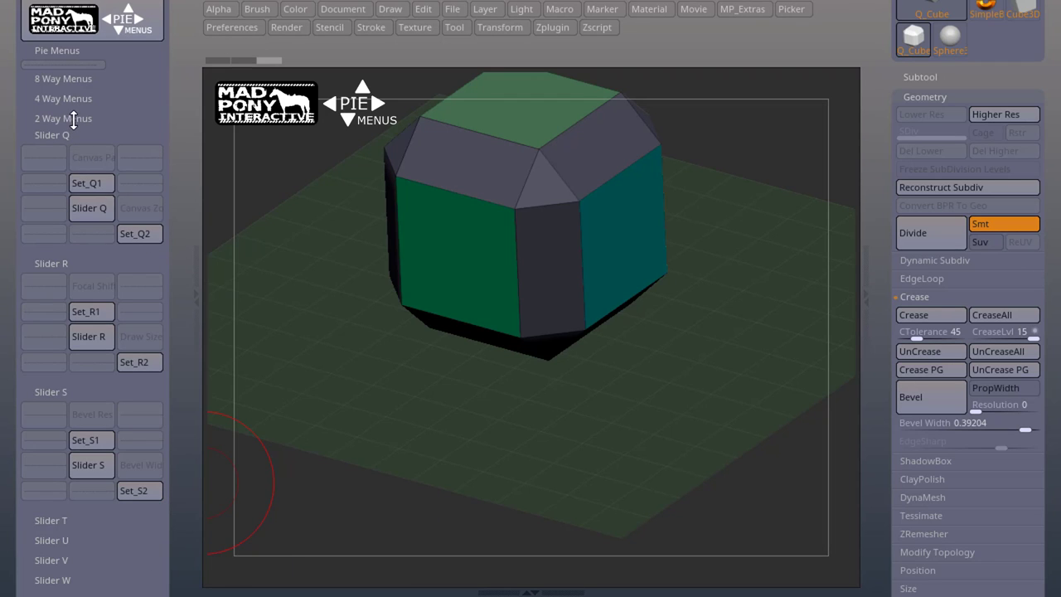
left_click(63, 118)
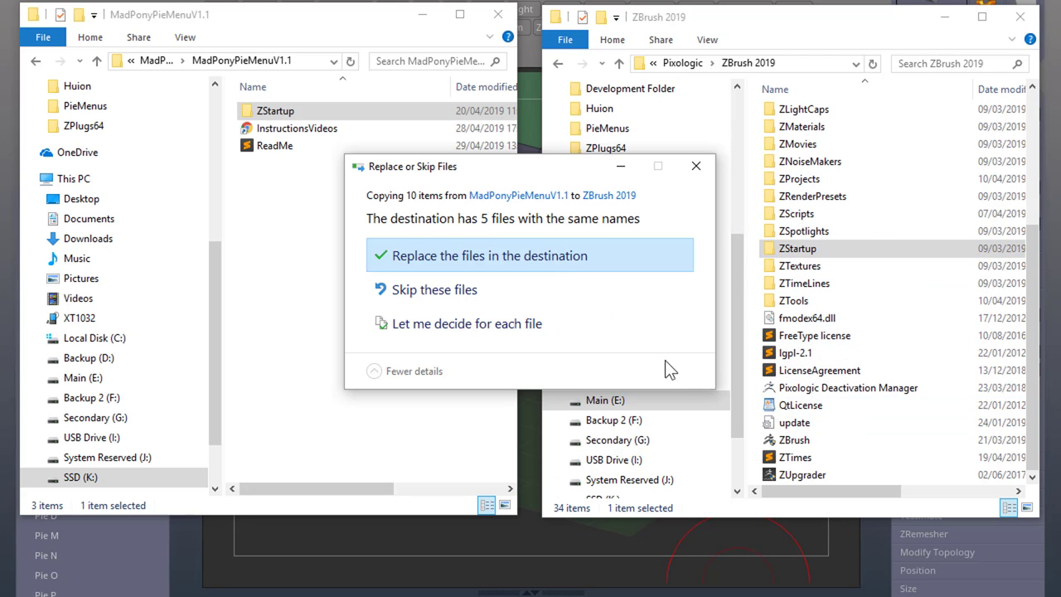
mouse_move(534, 266)
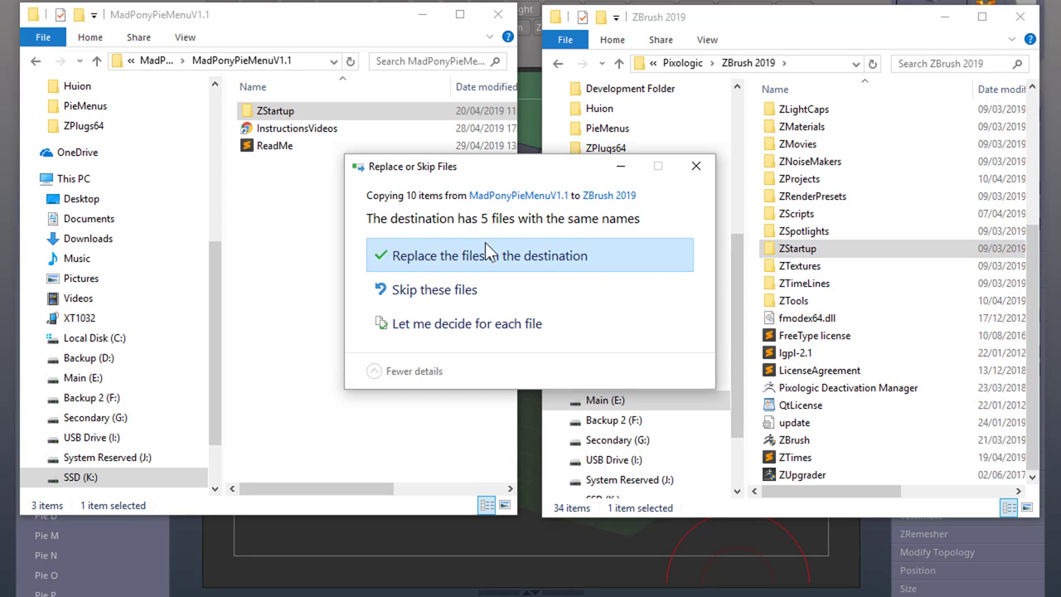
Step: Replace the existing ZBrush 2019 files, then select the sliderQ, sliderR and sliderS array files
left_click(490, 256)
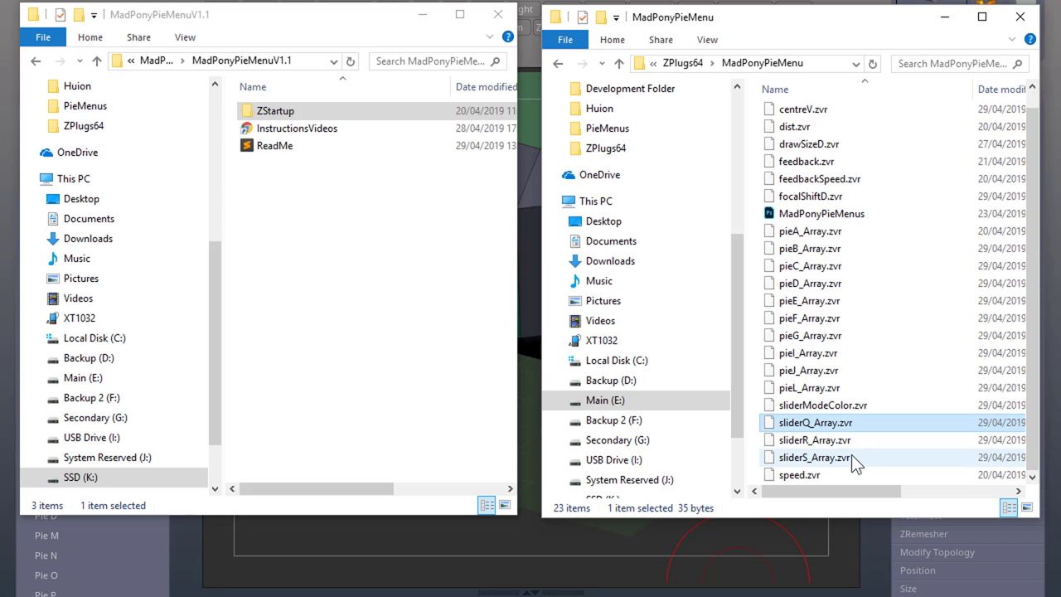
left_click(821, 213)
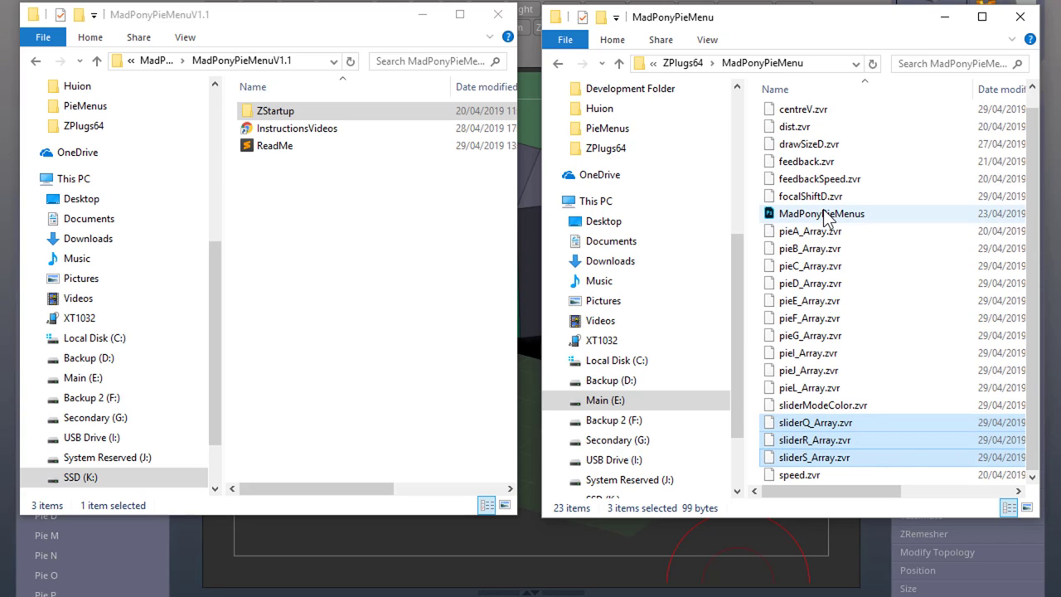
left_click(820, 212)
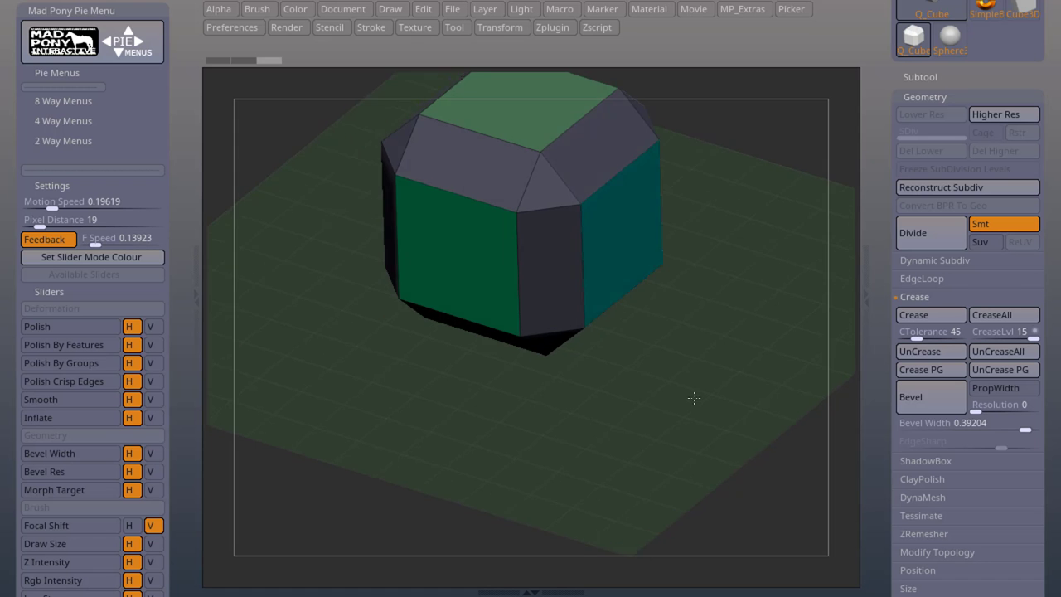
left_click_drag(694, 398, 697, 396)
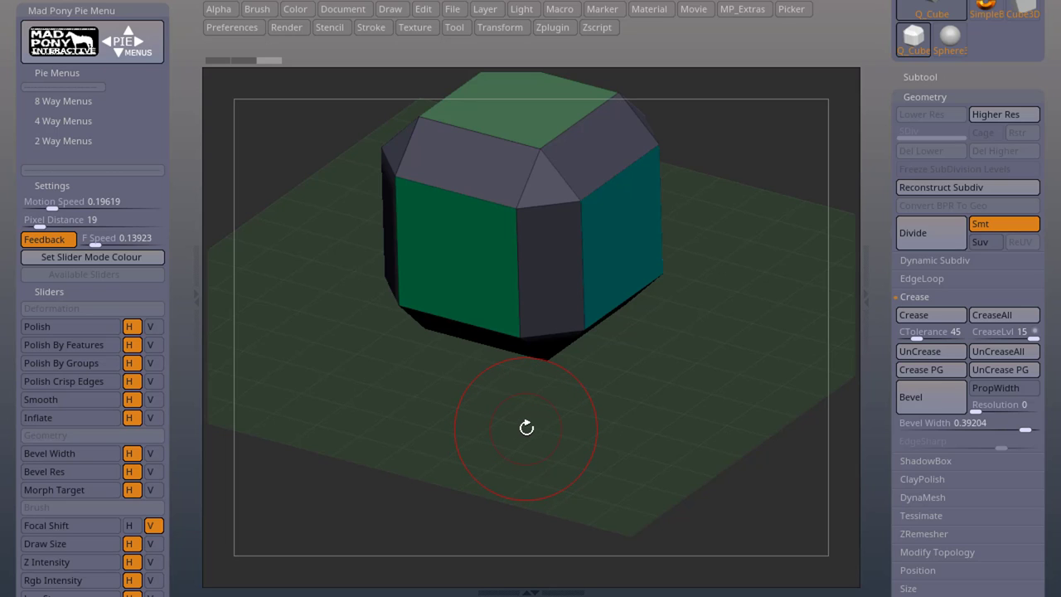
mouse_move(568, 392)
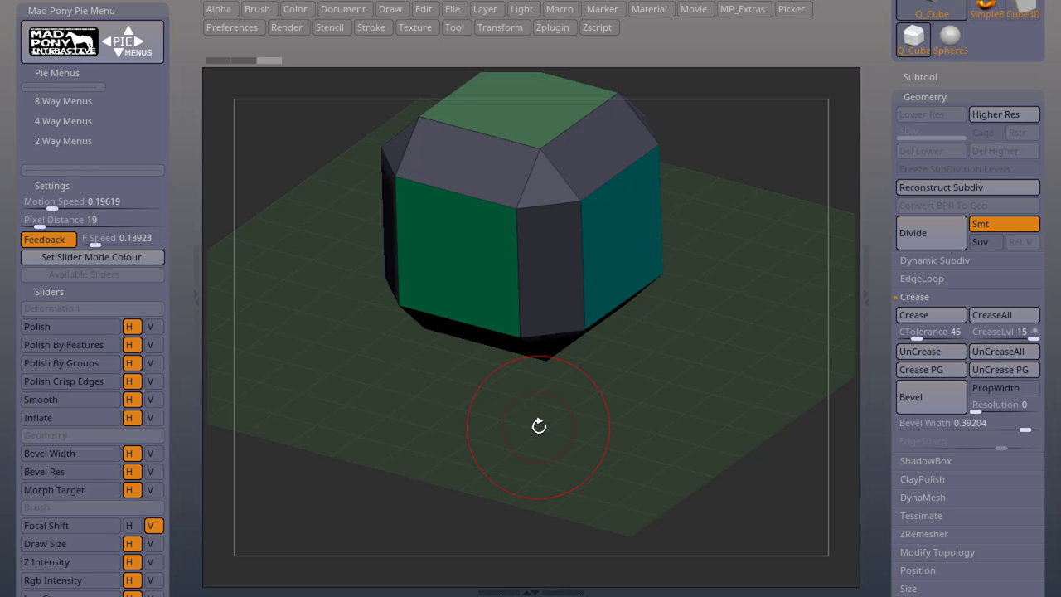
mouse_move(614, 447)
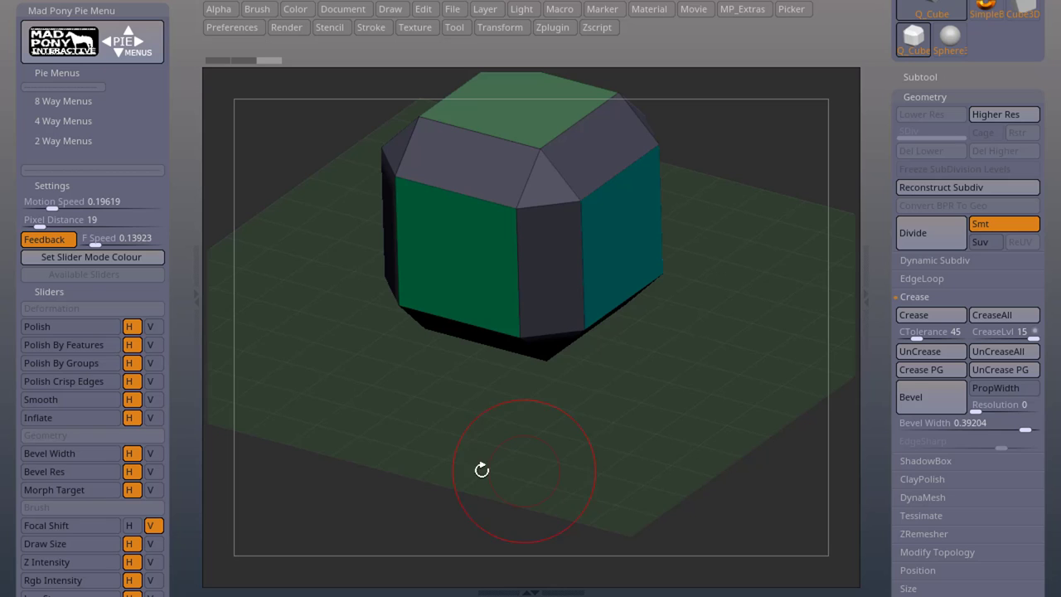
mouse_move(545, 453)
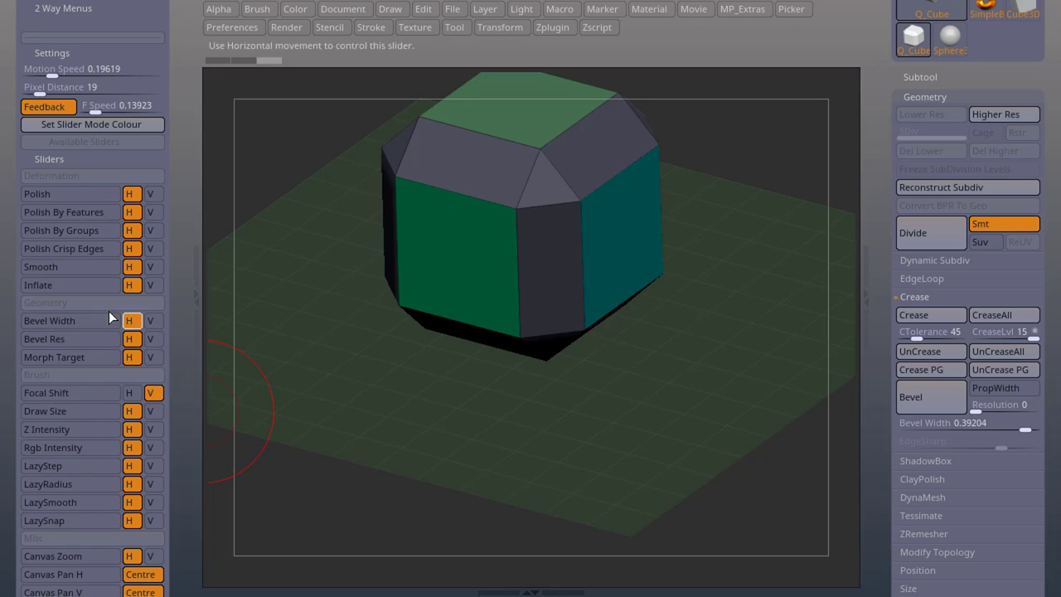
scroll("down", 3)
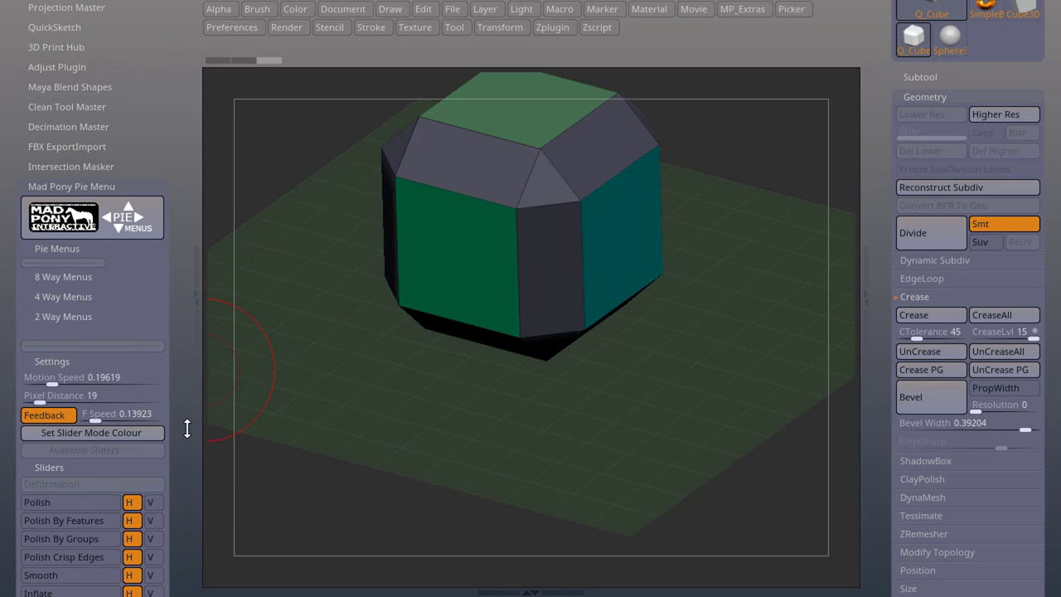